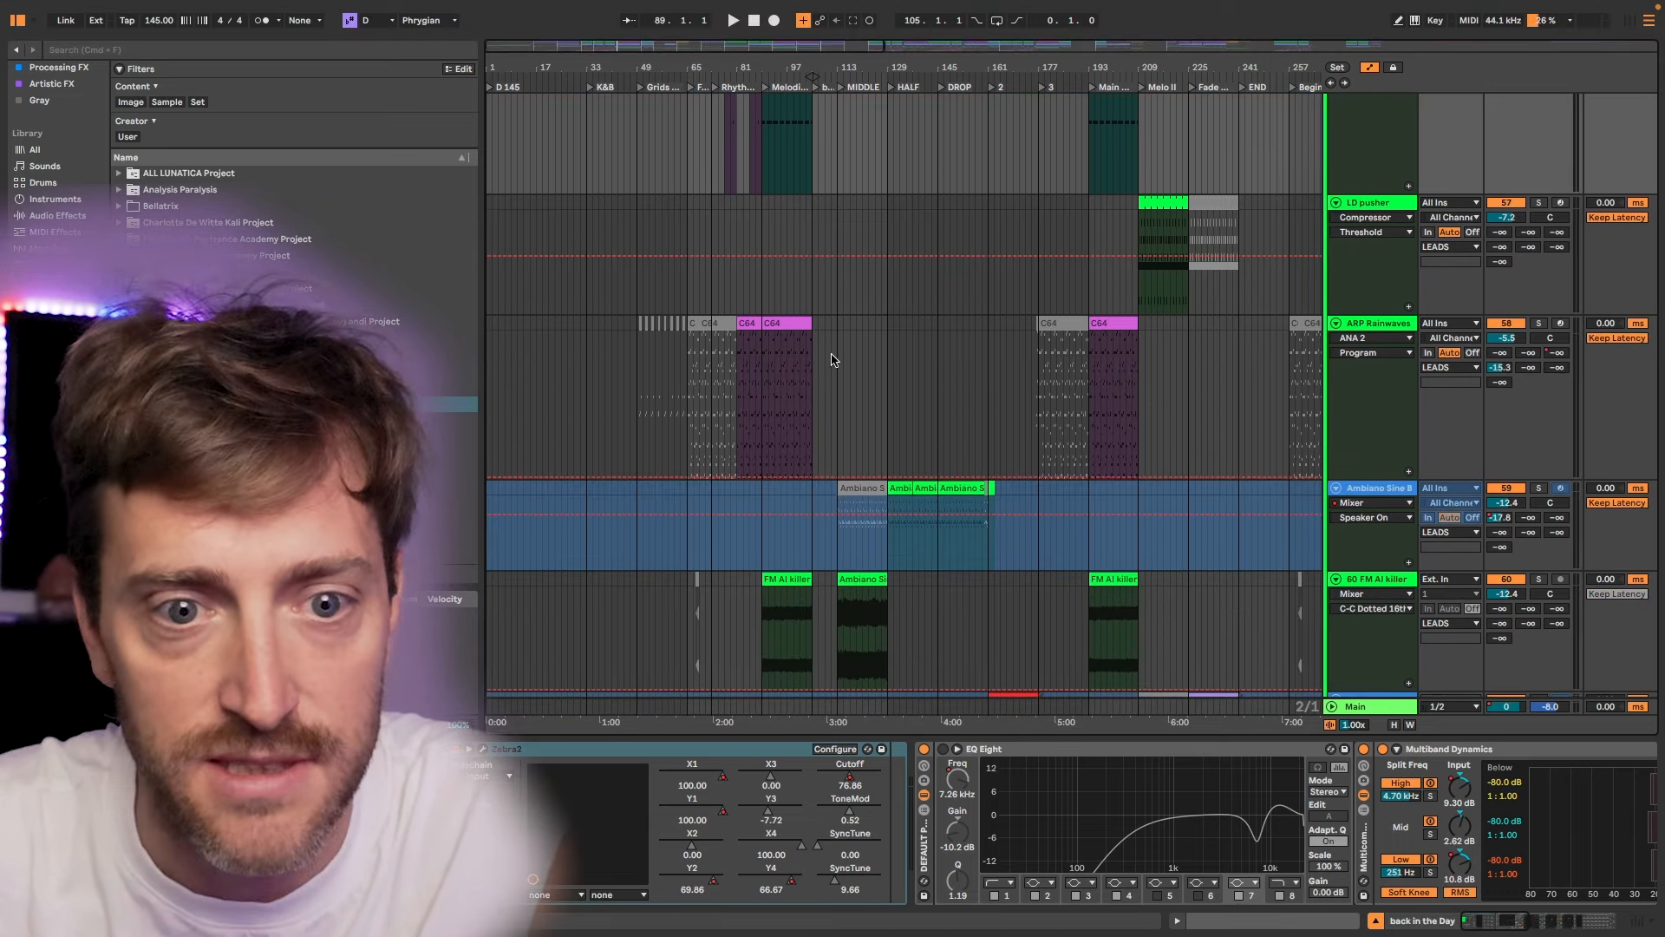
Load the arrangement with FX Forrest Bells, FM Blaster and SS Instrument, mark bar 65, and play.
scroll("down", 3)
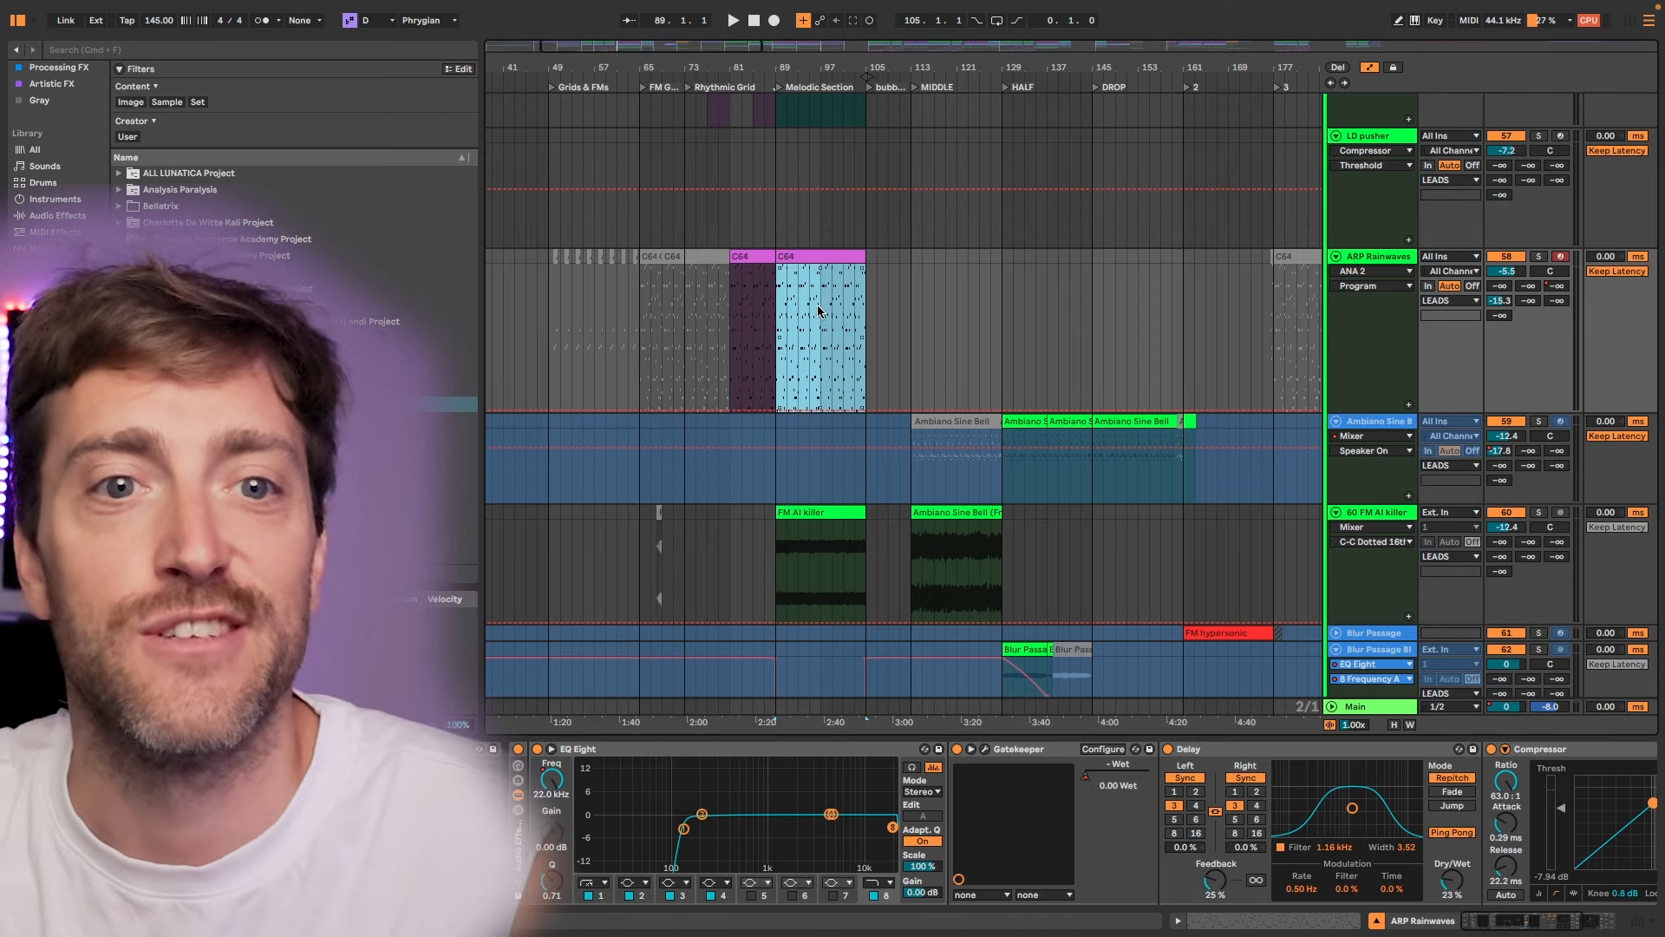
right_click(779, 231)
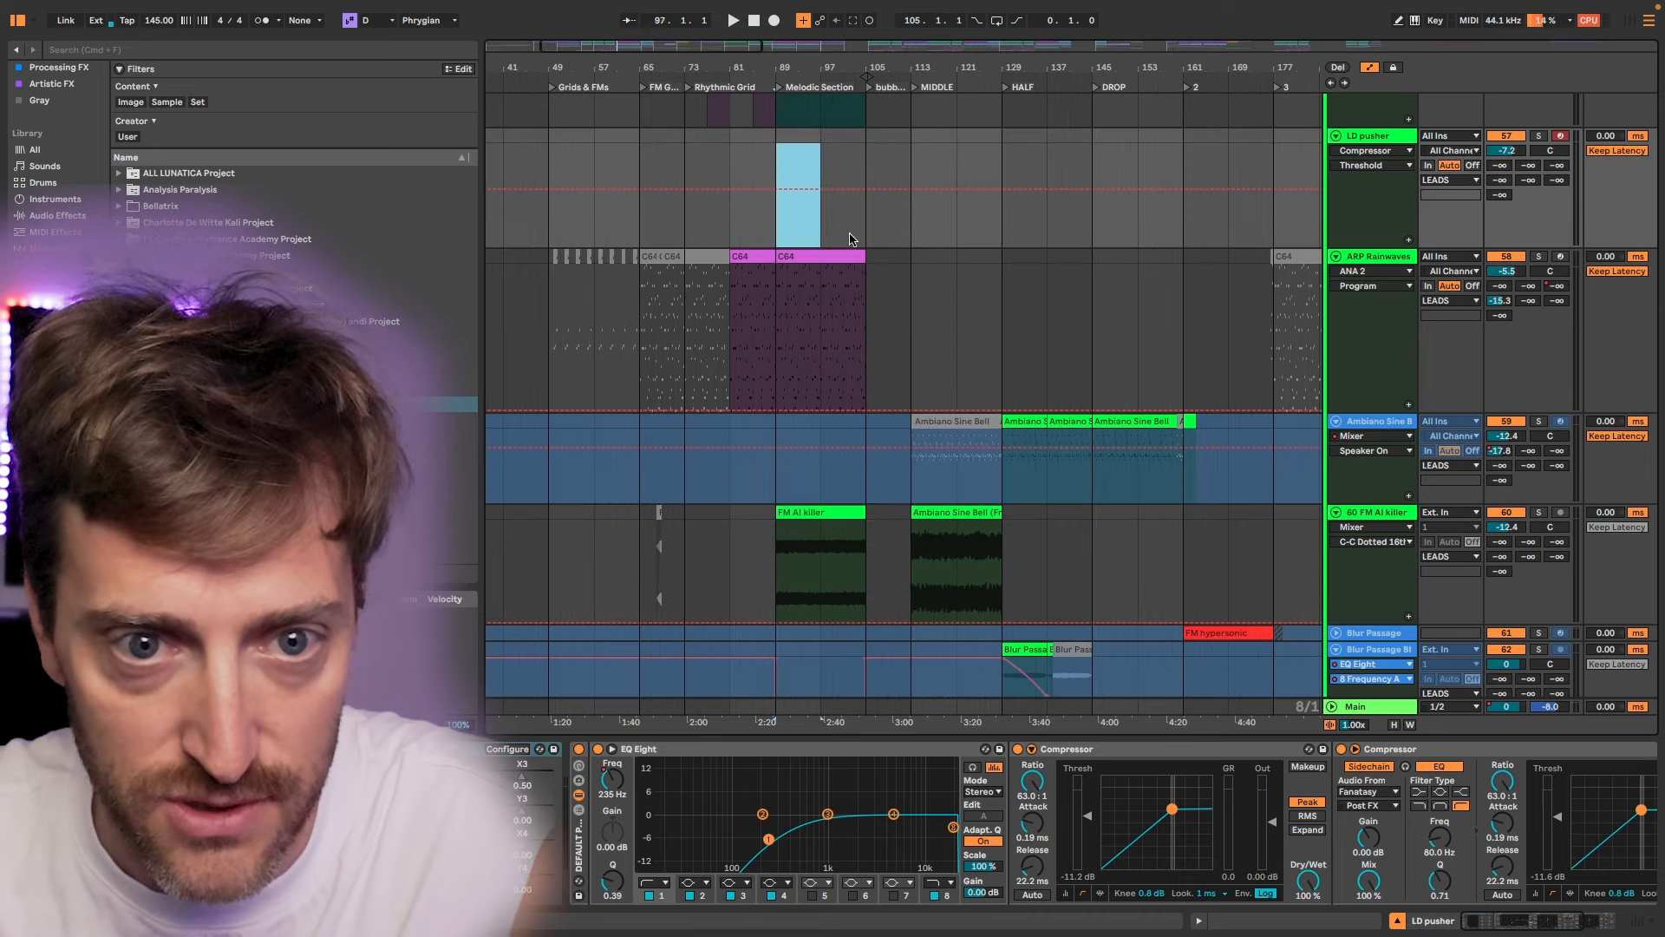
left_click(819, 197)
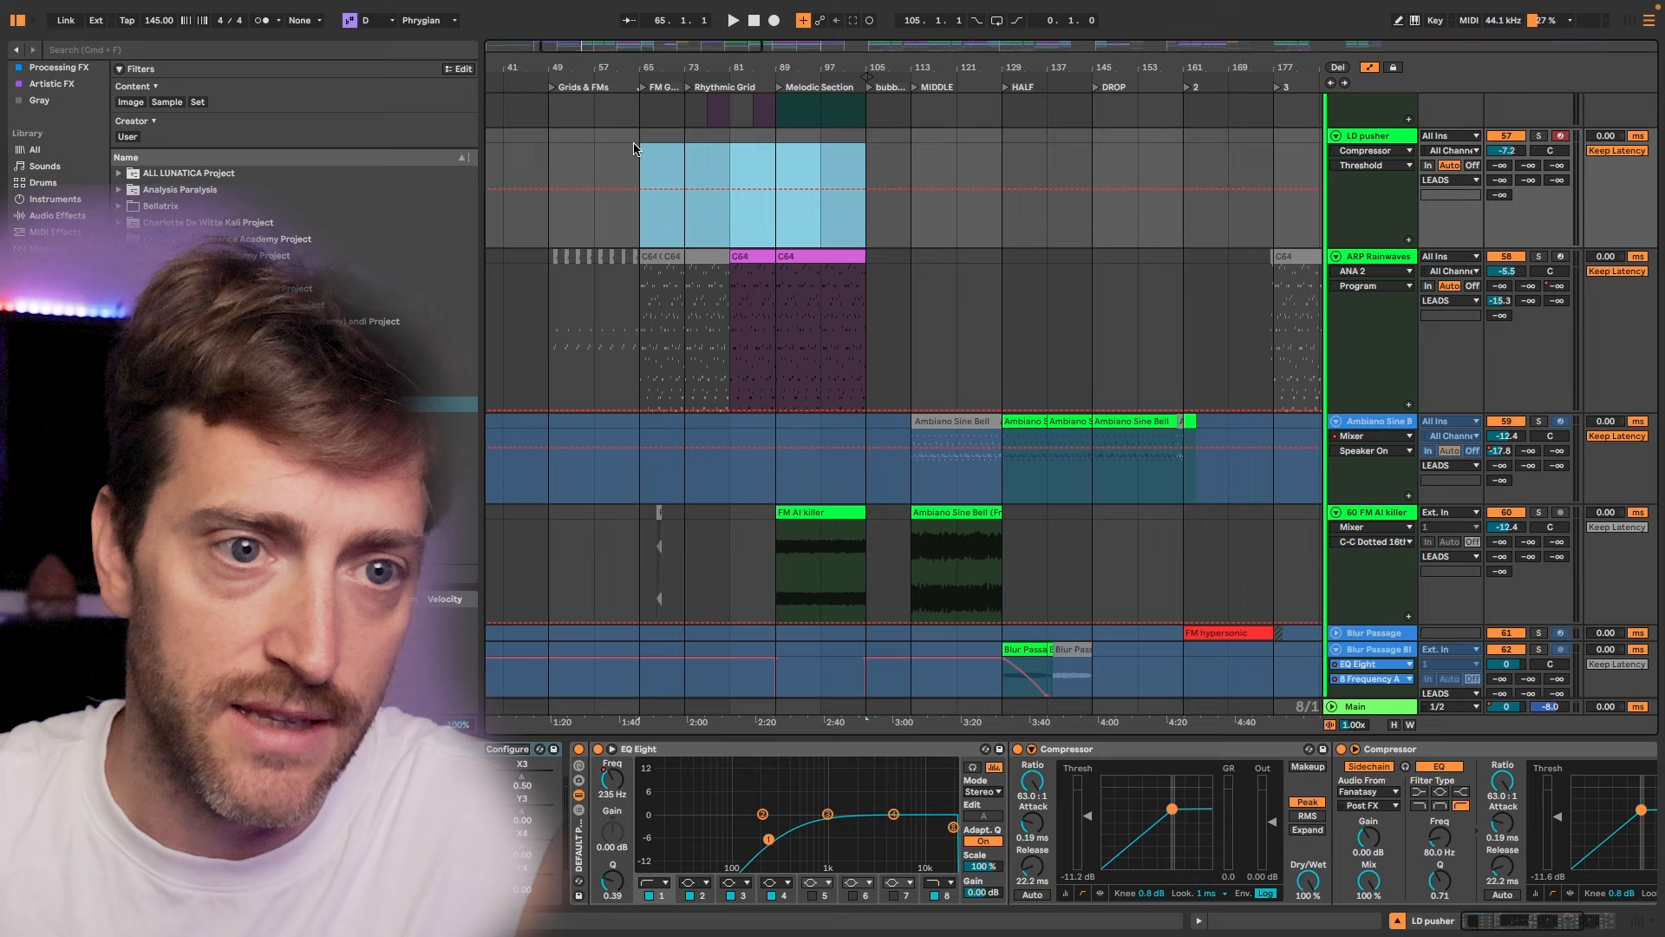
left_click(748, 191)
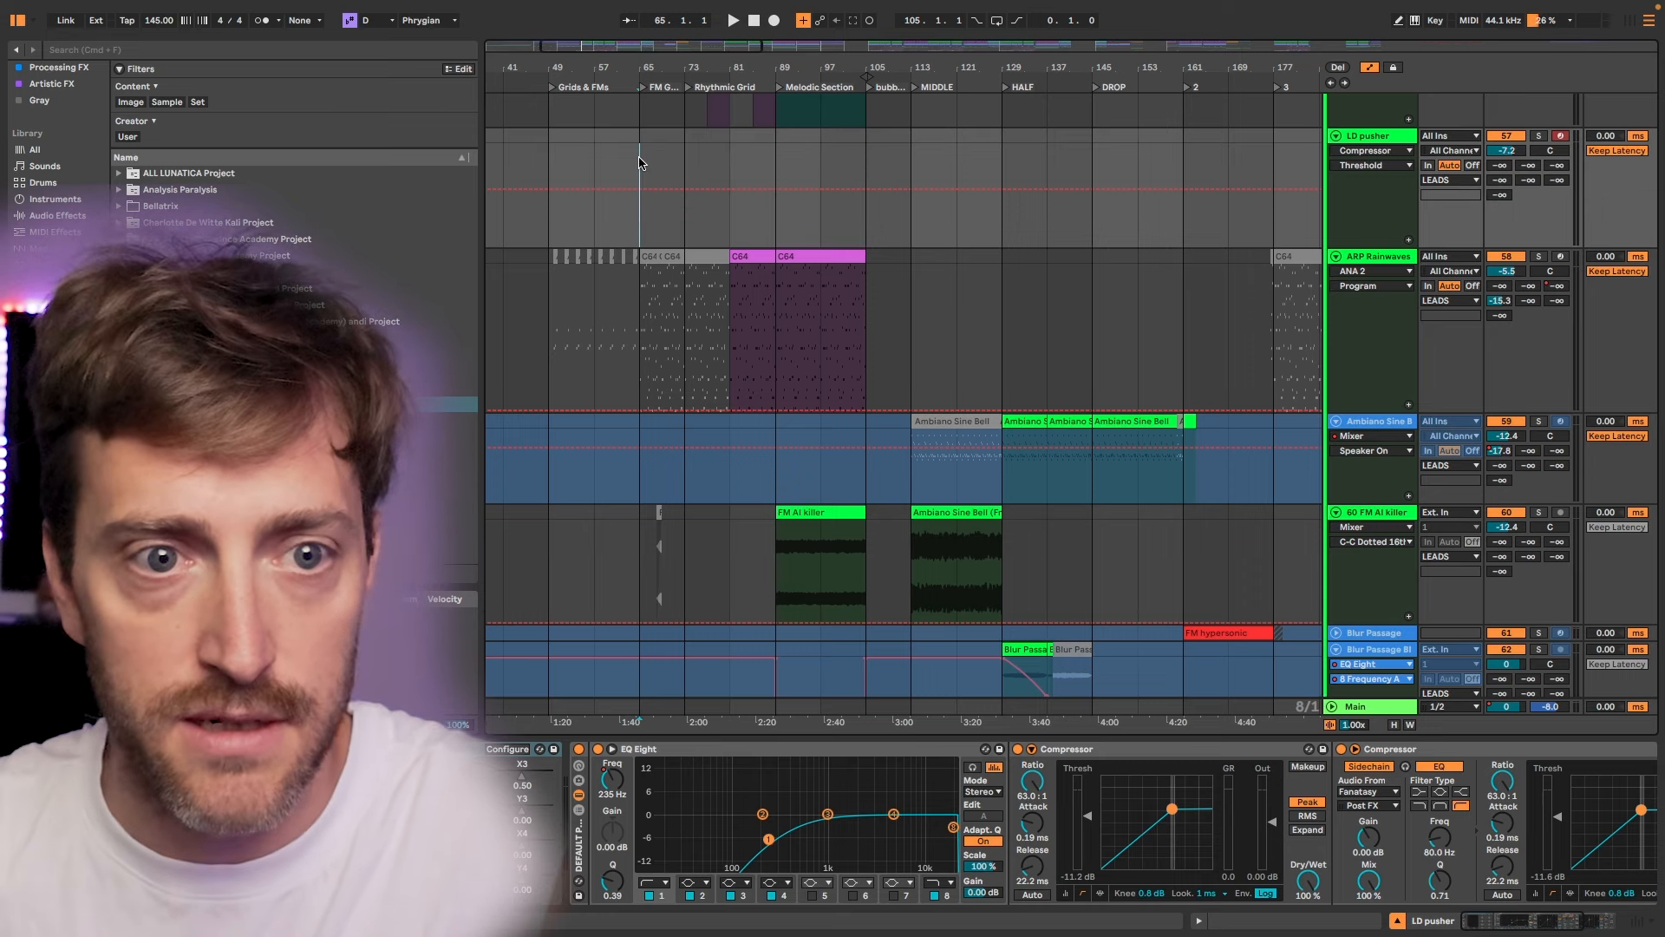
left_click_drag(640, 146, 905, 242)
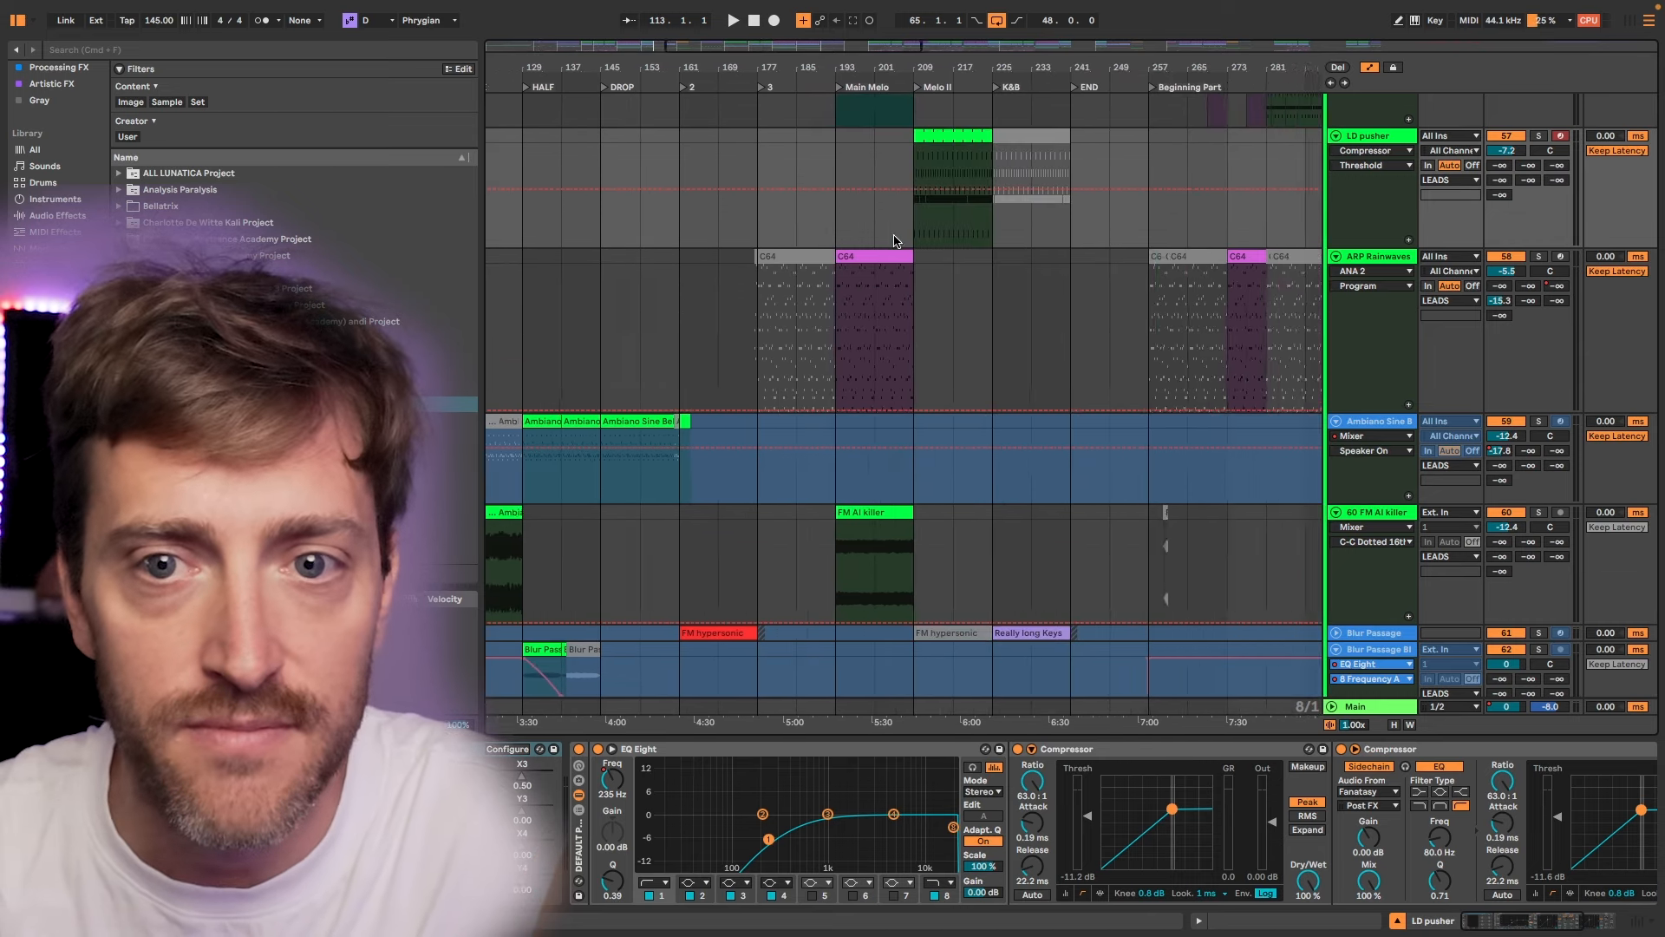
scroll("right", 3)
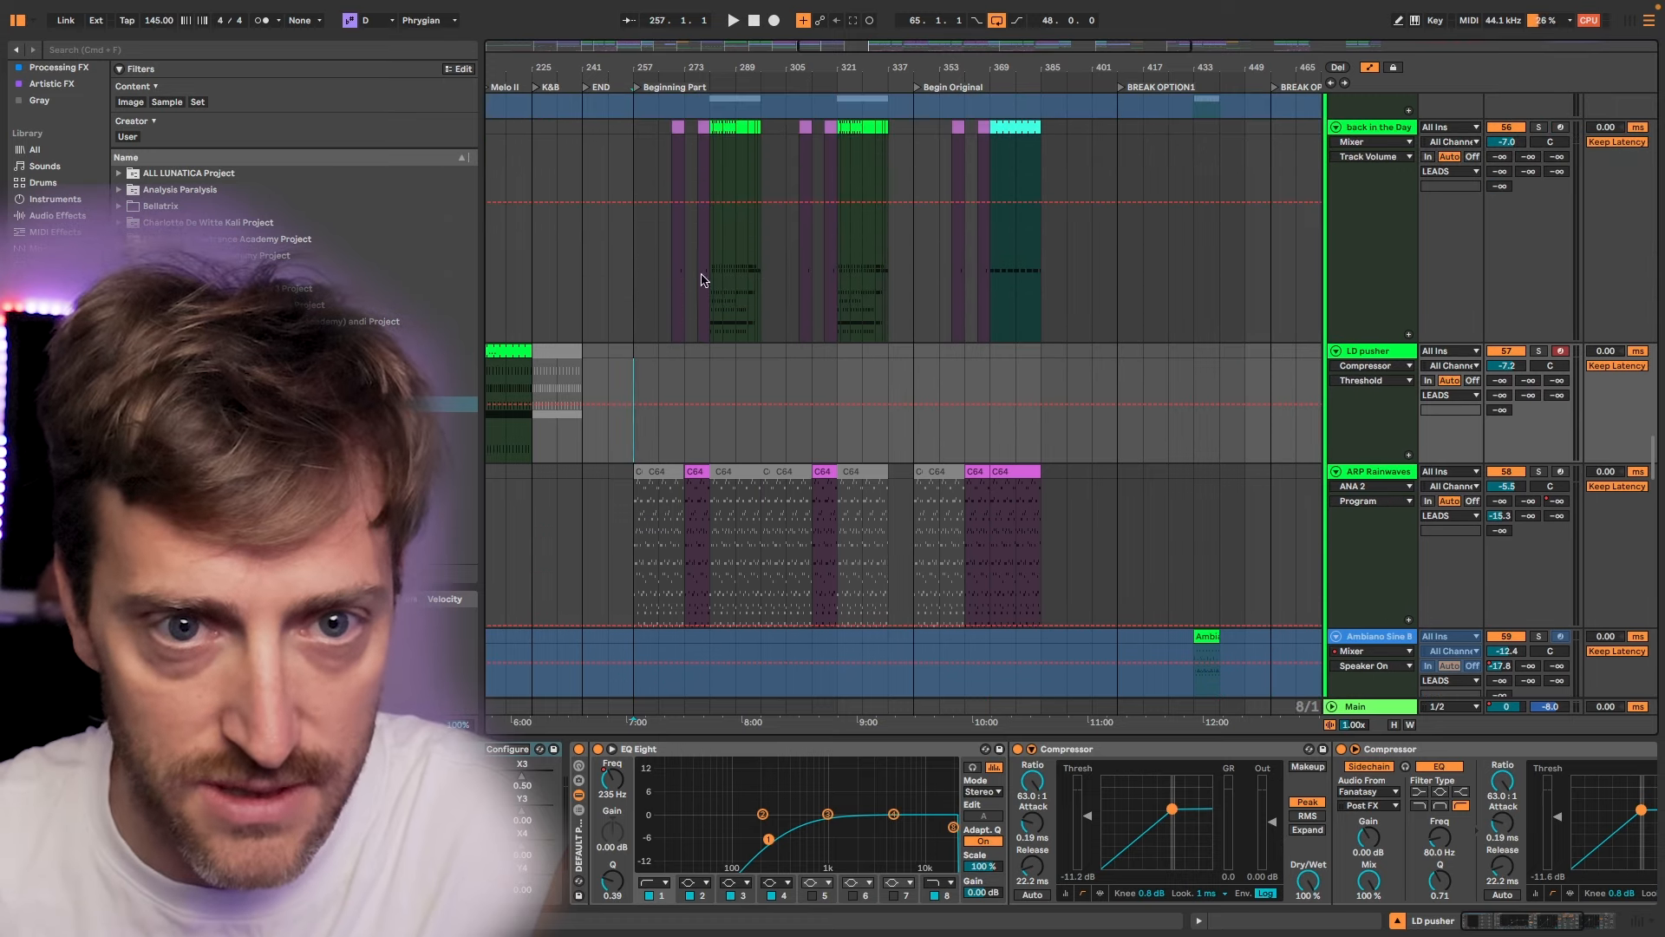
mouse_move(740, 295)
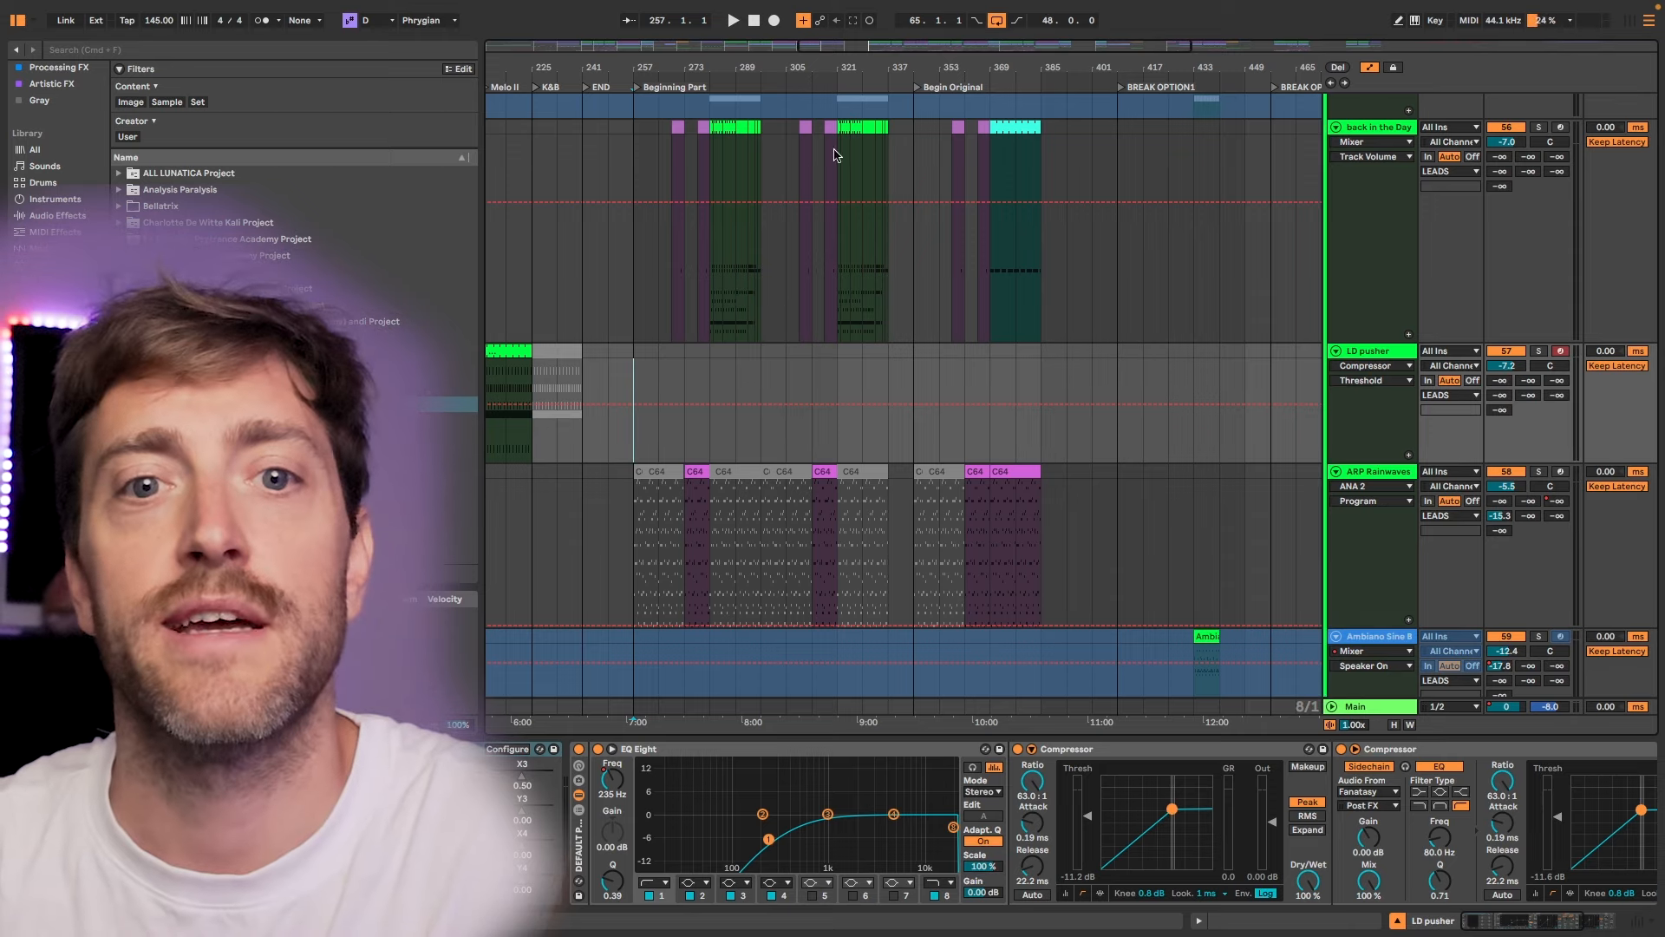
mouse_move(888, 281)
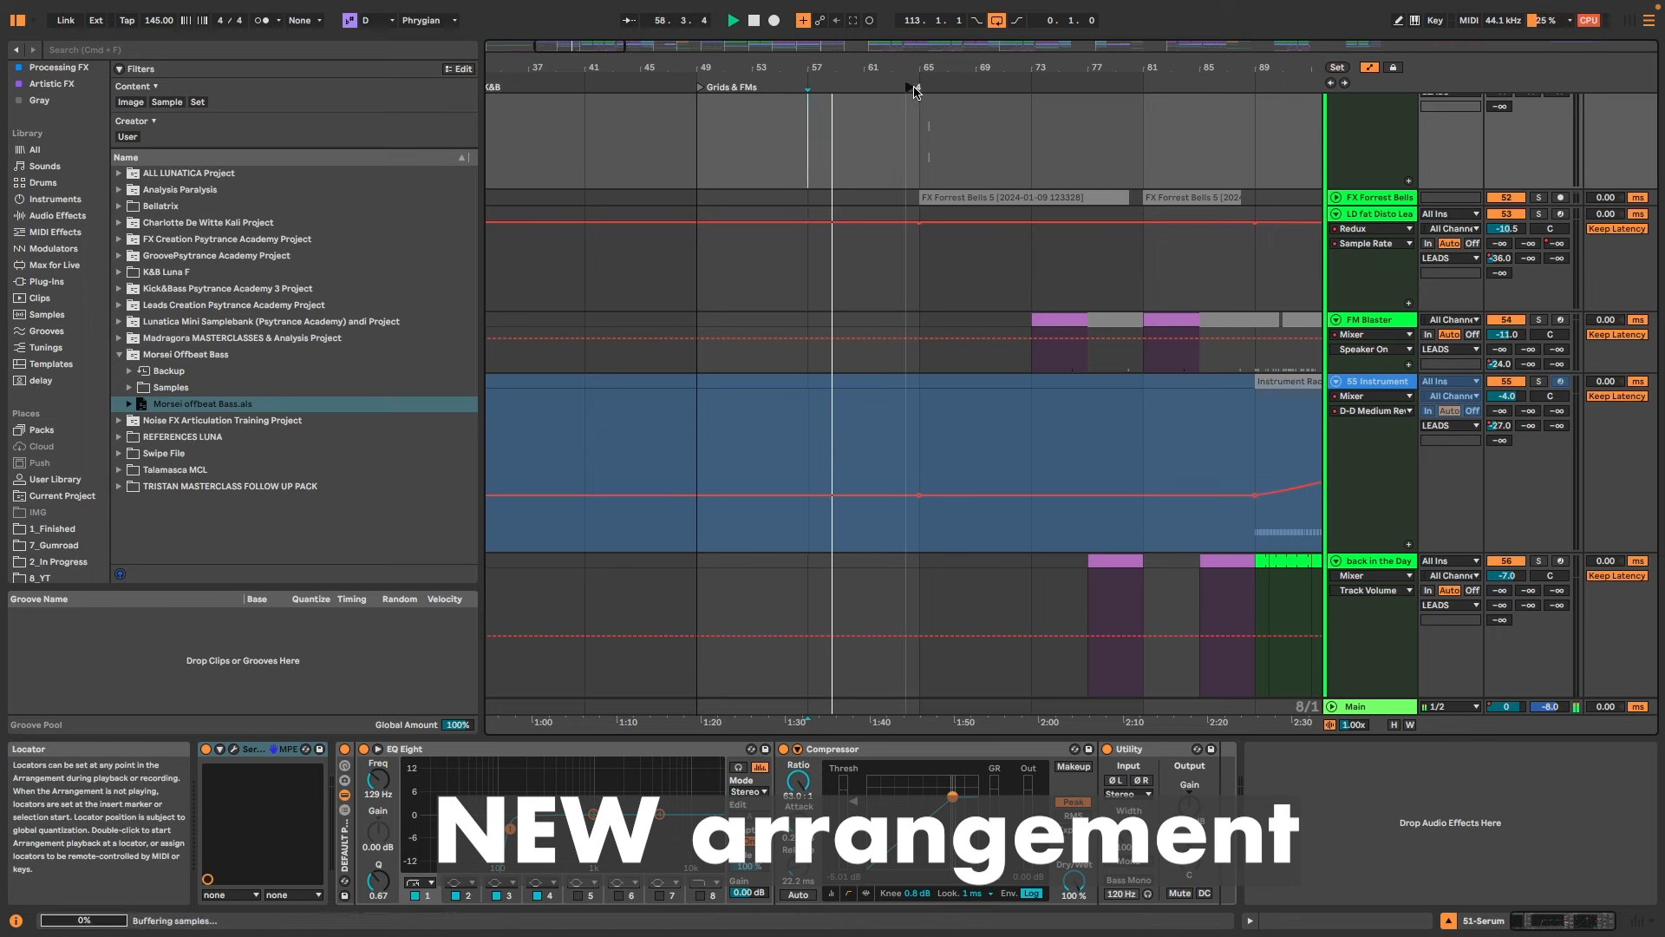
Rename the bar 65 and bar 73 locators, naming bar 73 GRIDS III, and select the bar 89 marker.
right_click(914, 89)
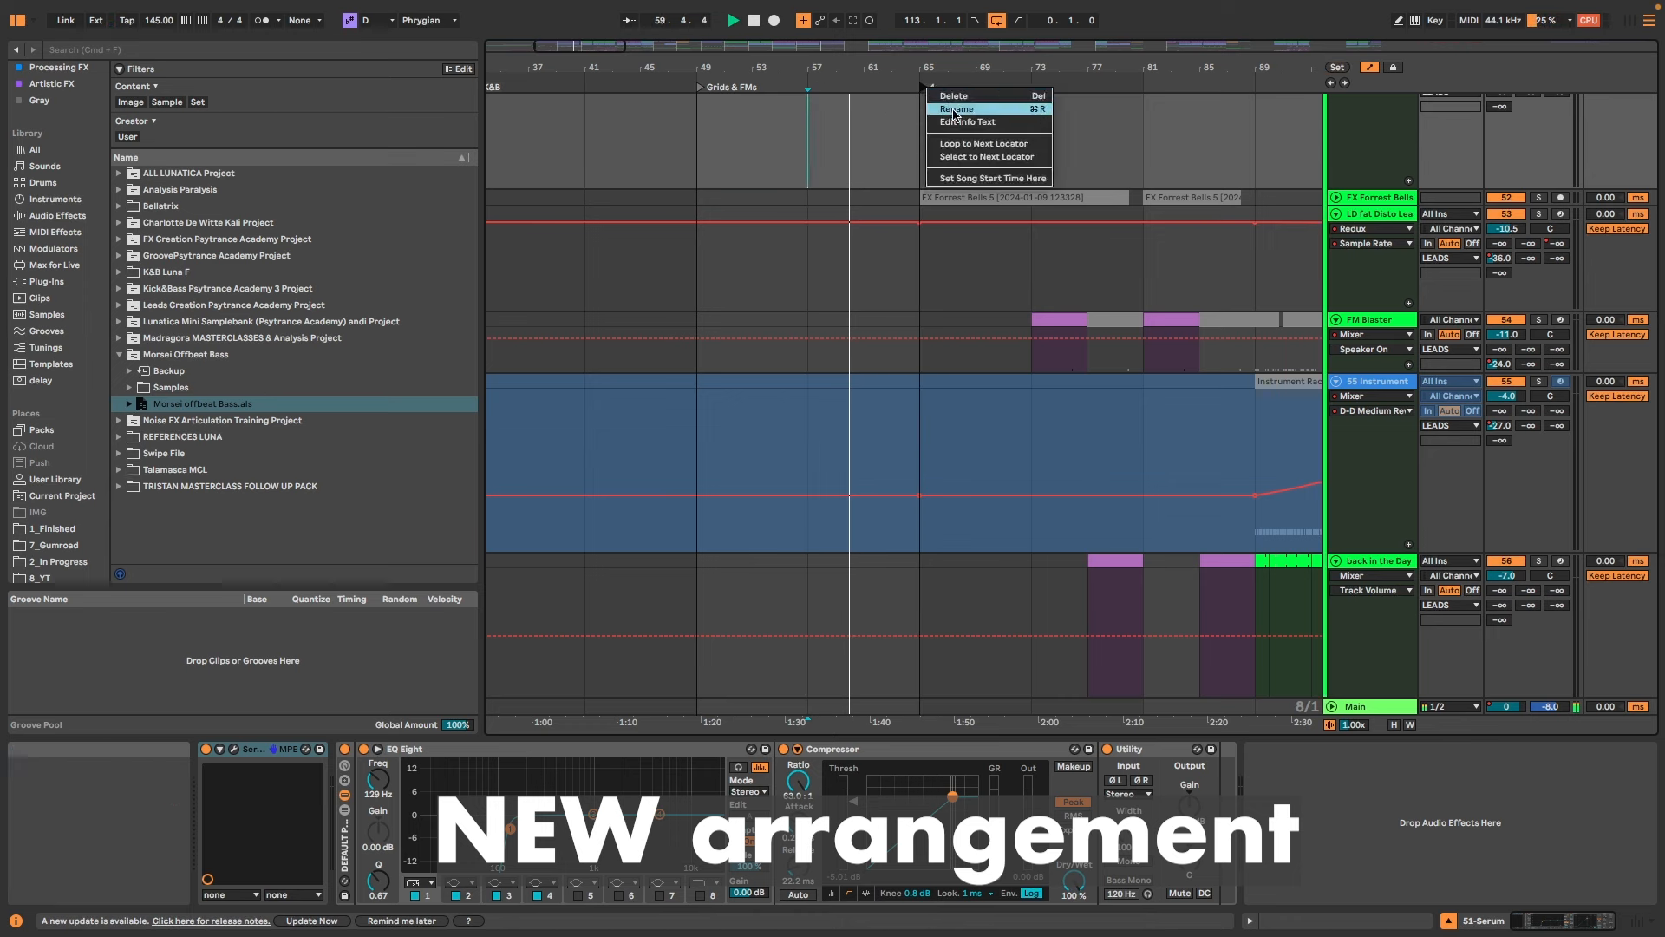
left_click(955, 110)
type("GRIDS II")
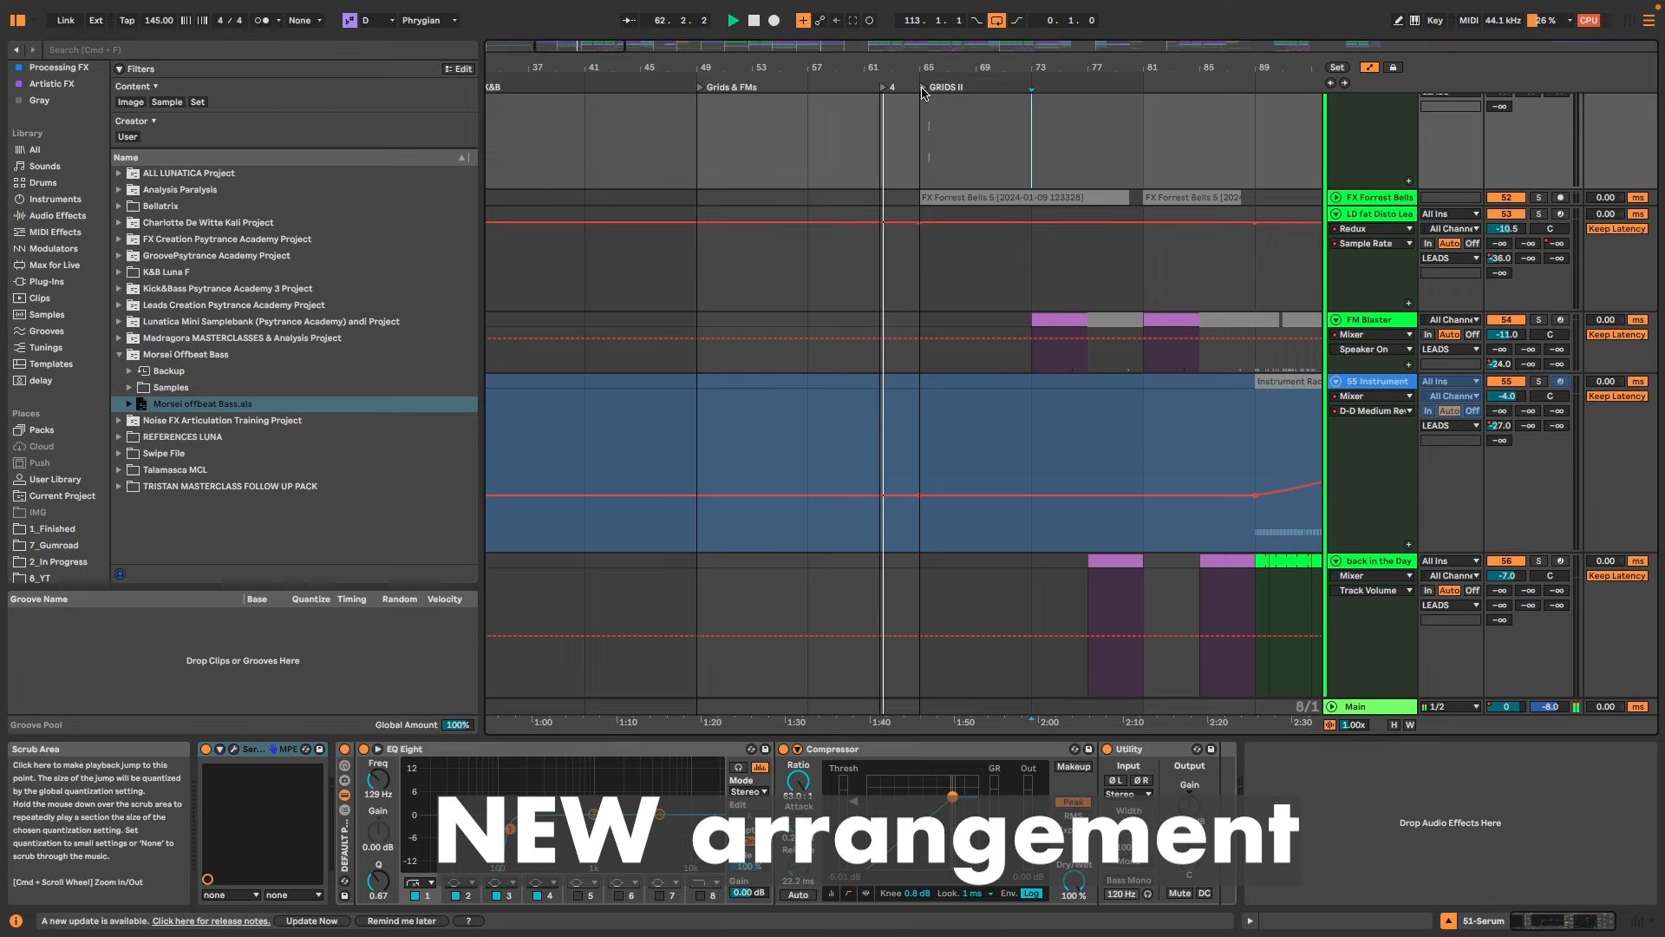
right_click(1037, 87)
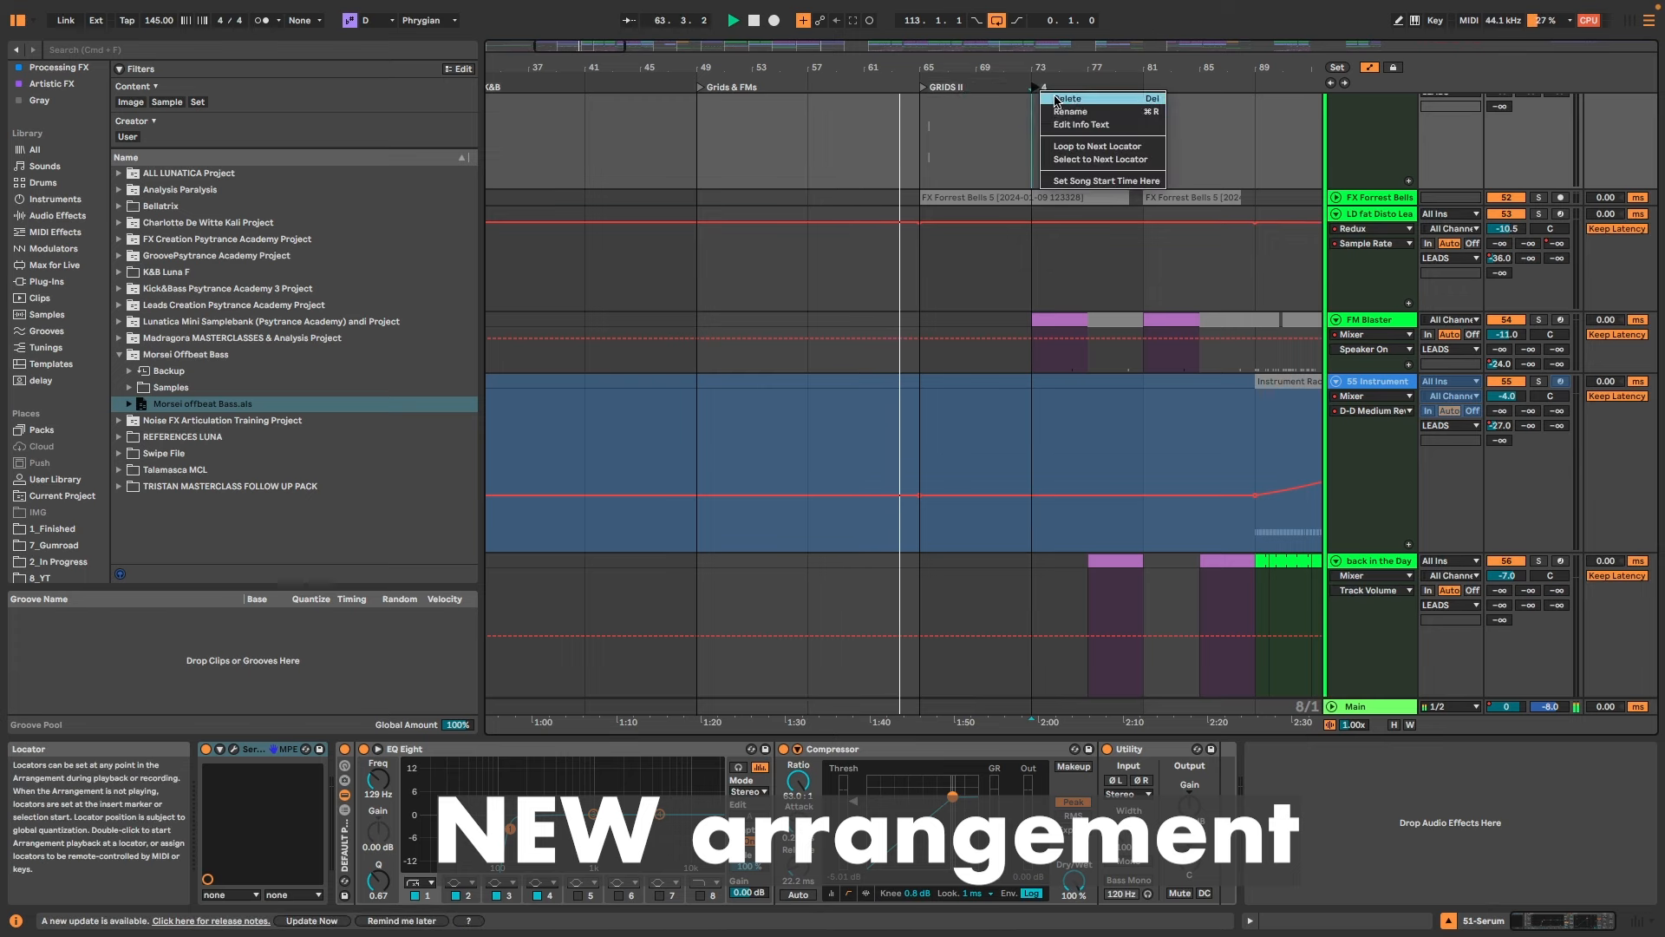
left_click(1072, 111)
type("GRIDS III")
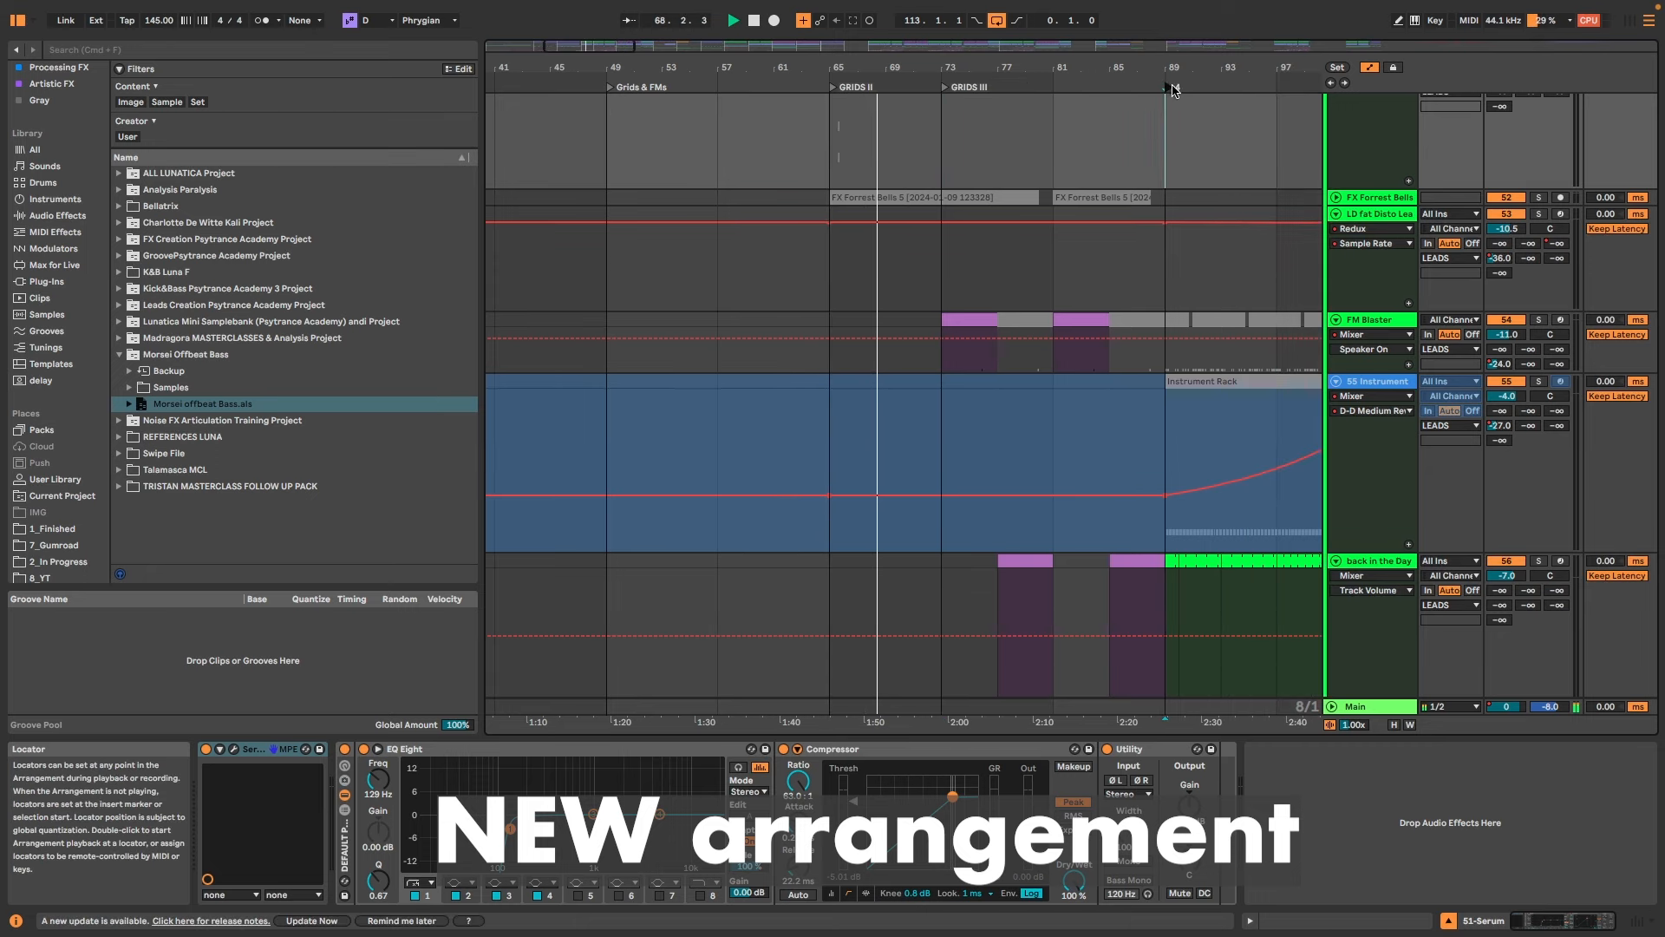
left_click(1173, 86)
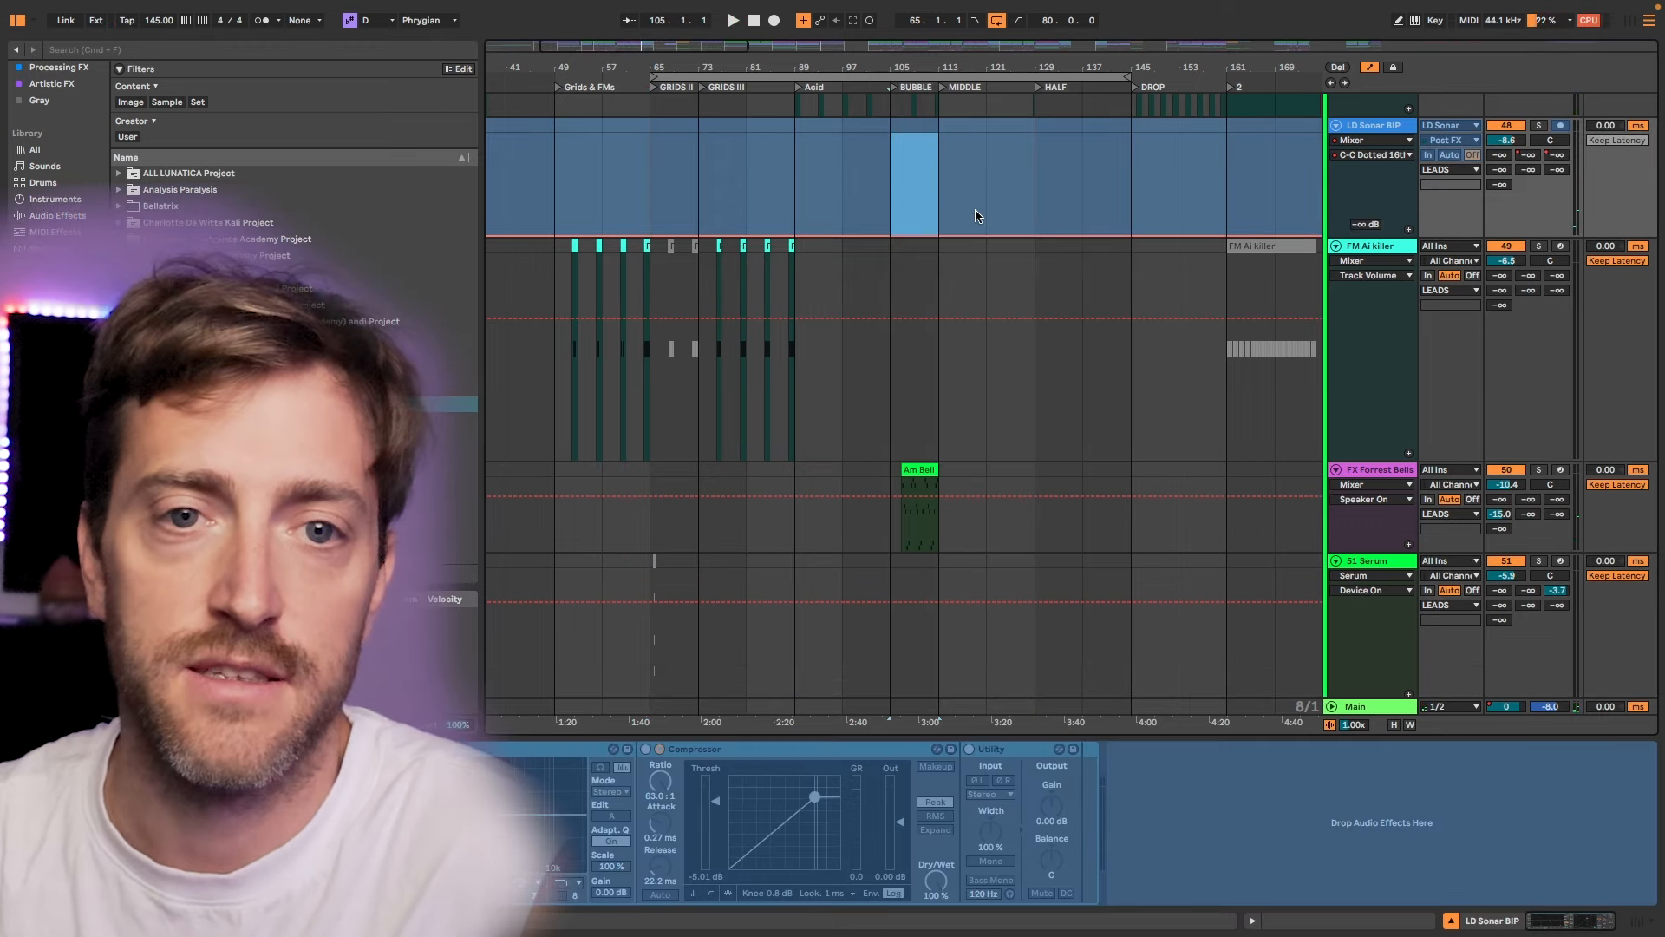
mouse_move(935, 204)
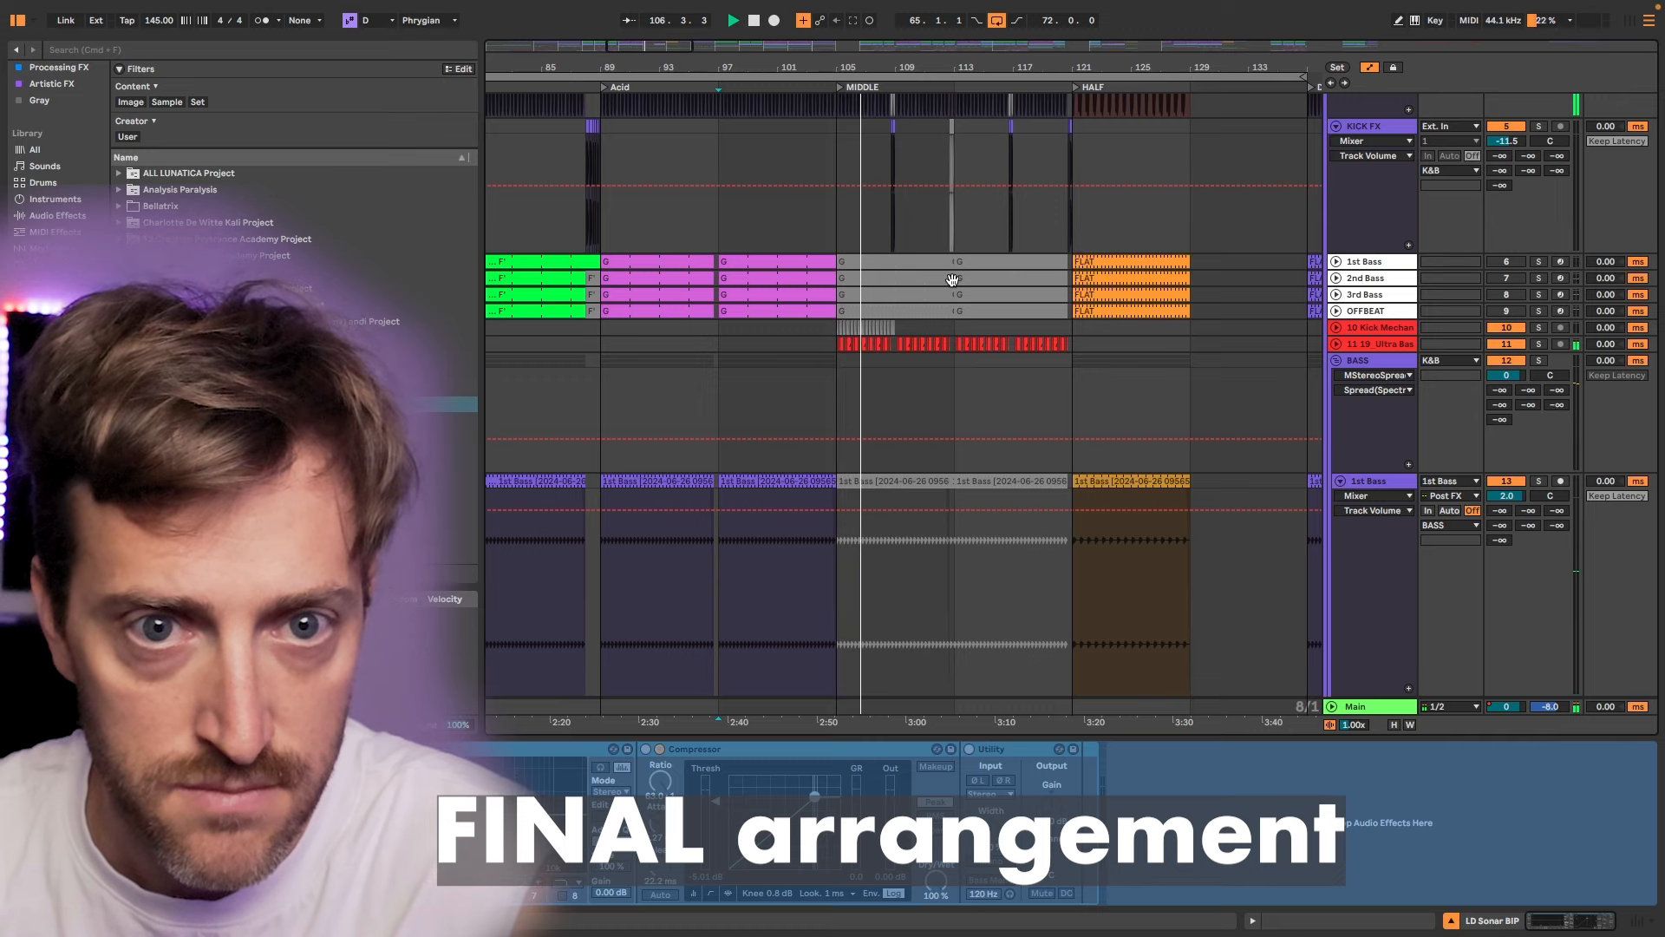
scroll("down", 3)
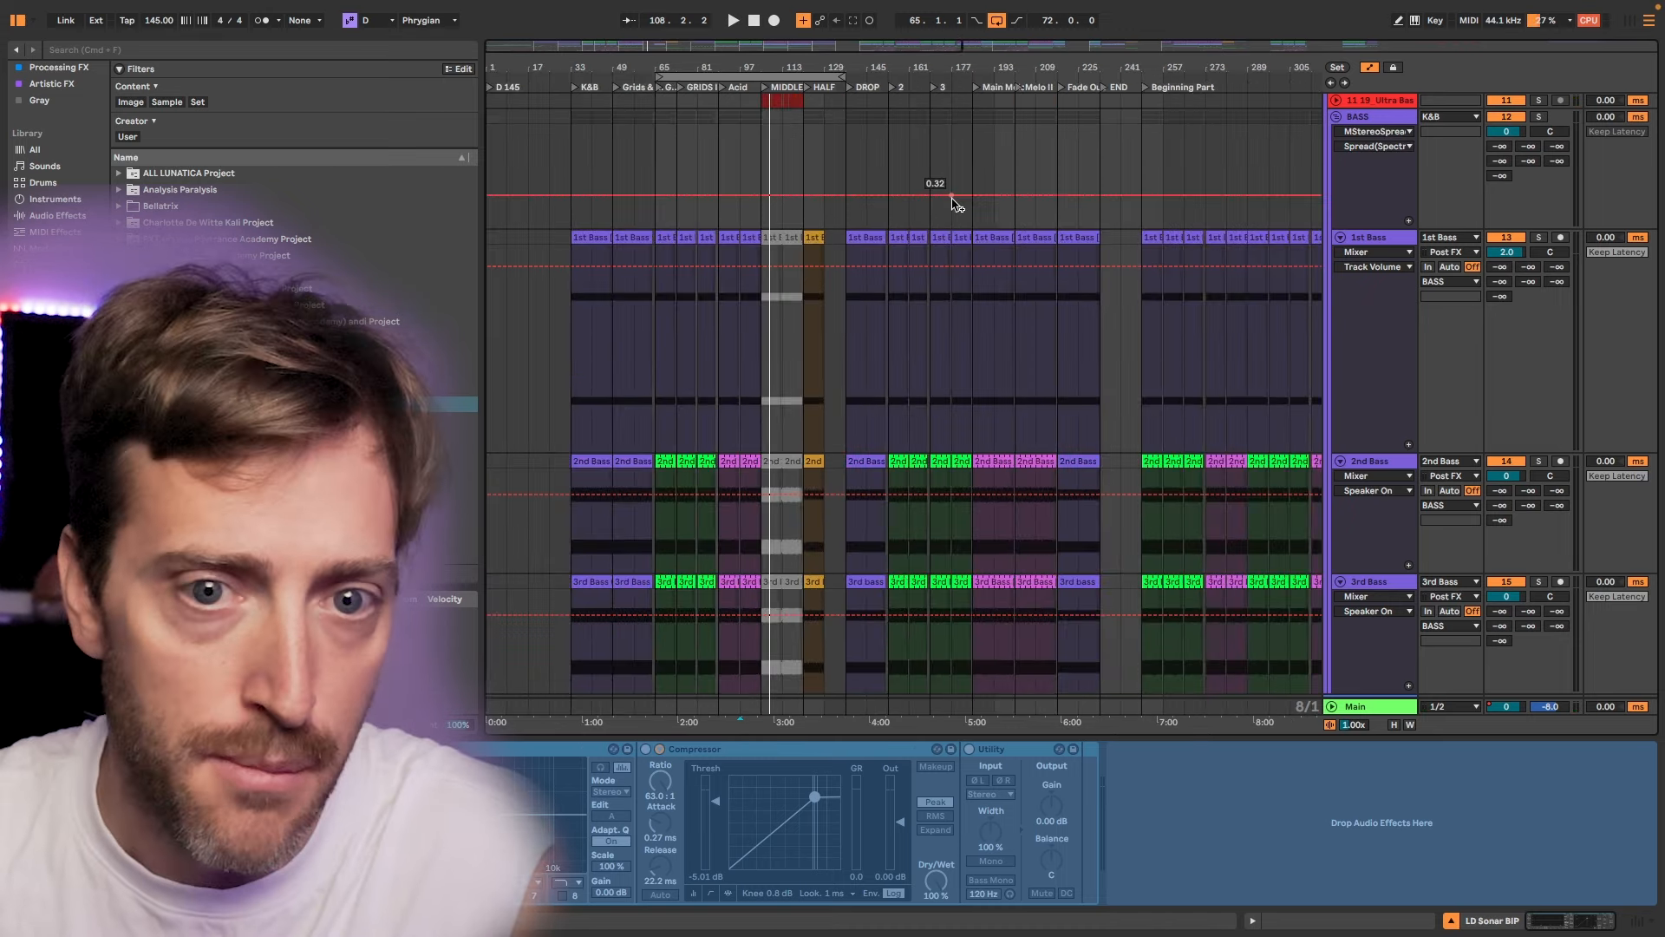
mouse_move(1023, 161)
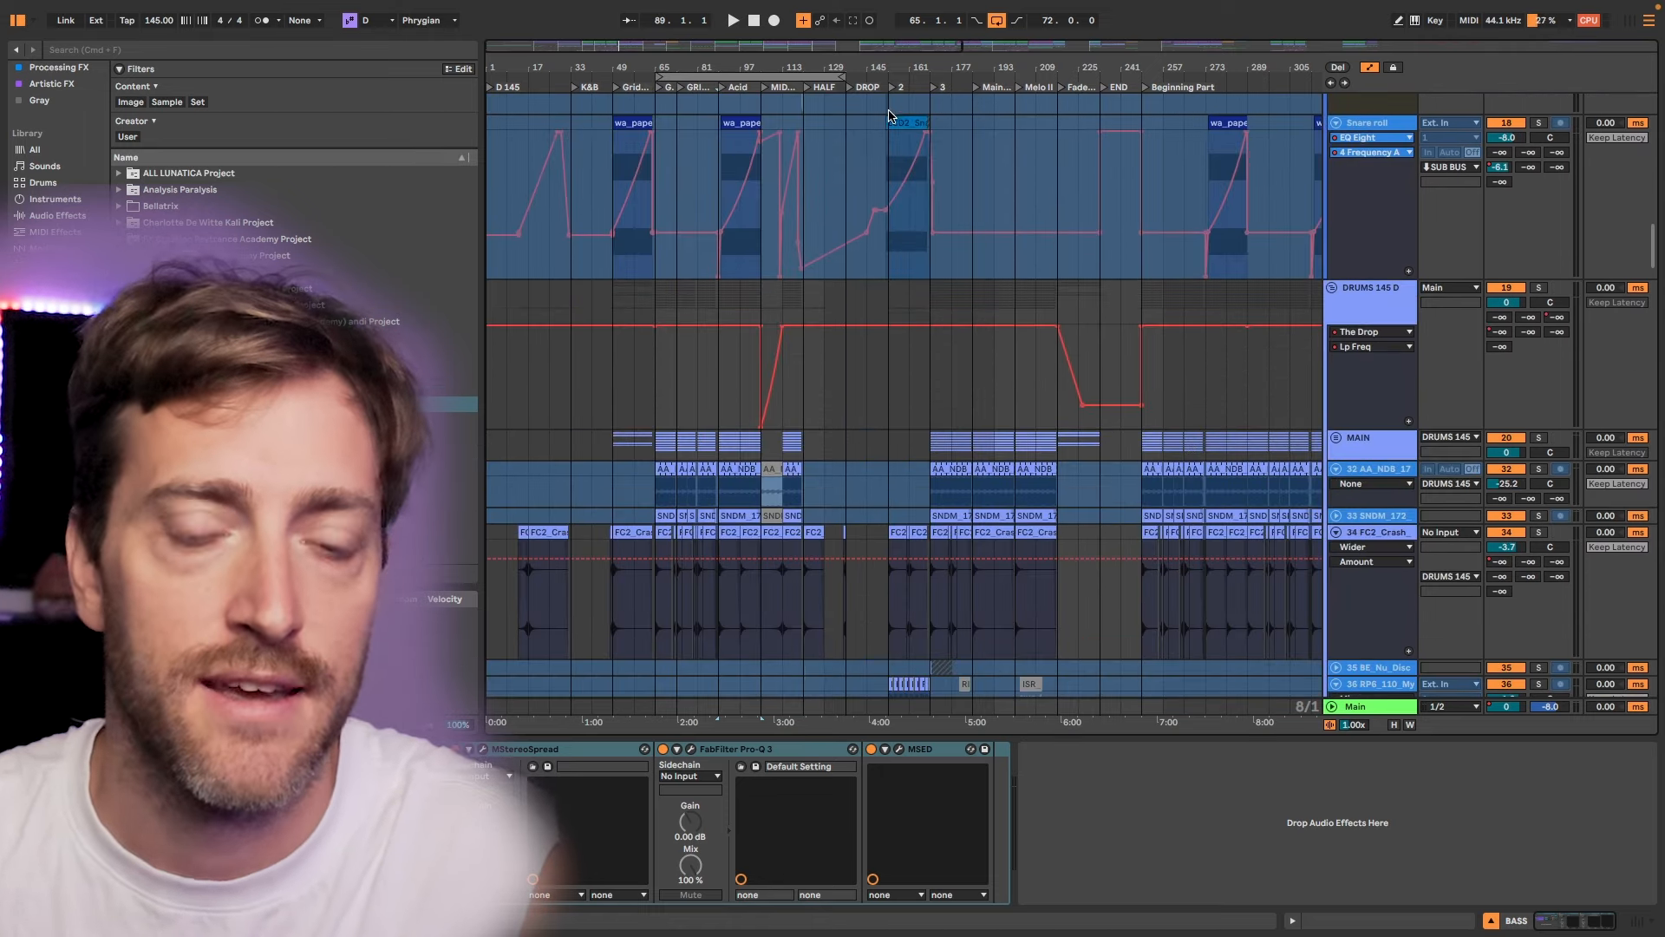
scroll("right", 3)
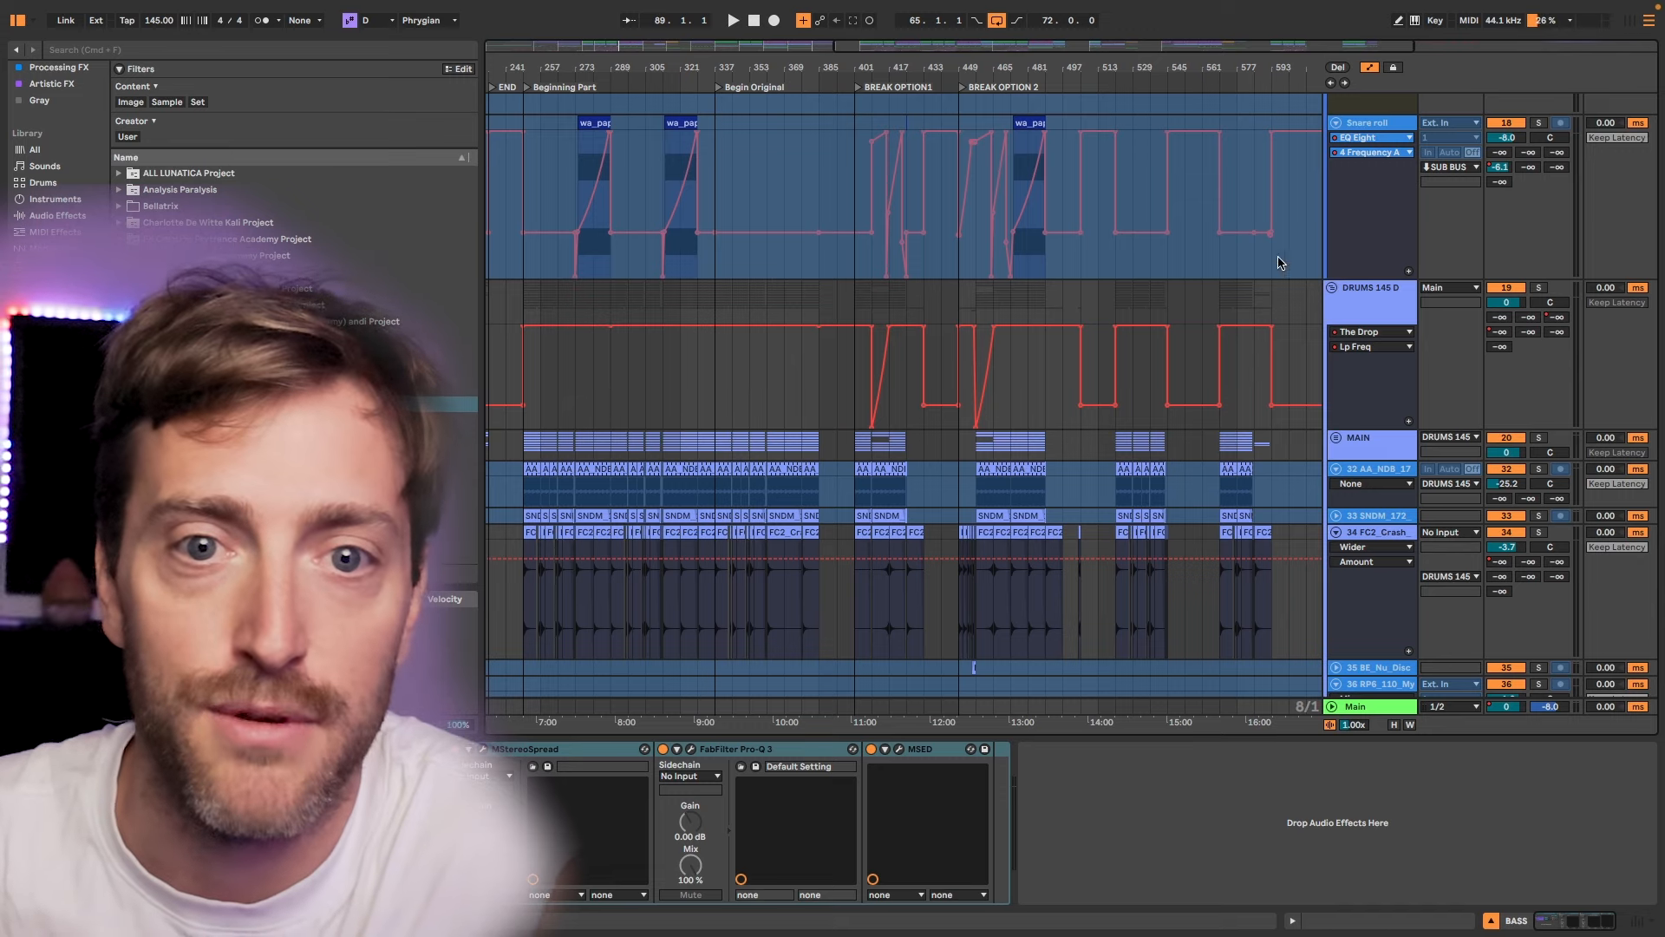
scroll("left", 3)
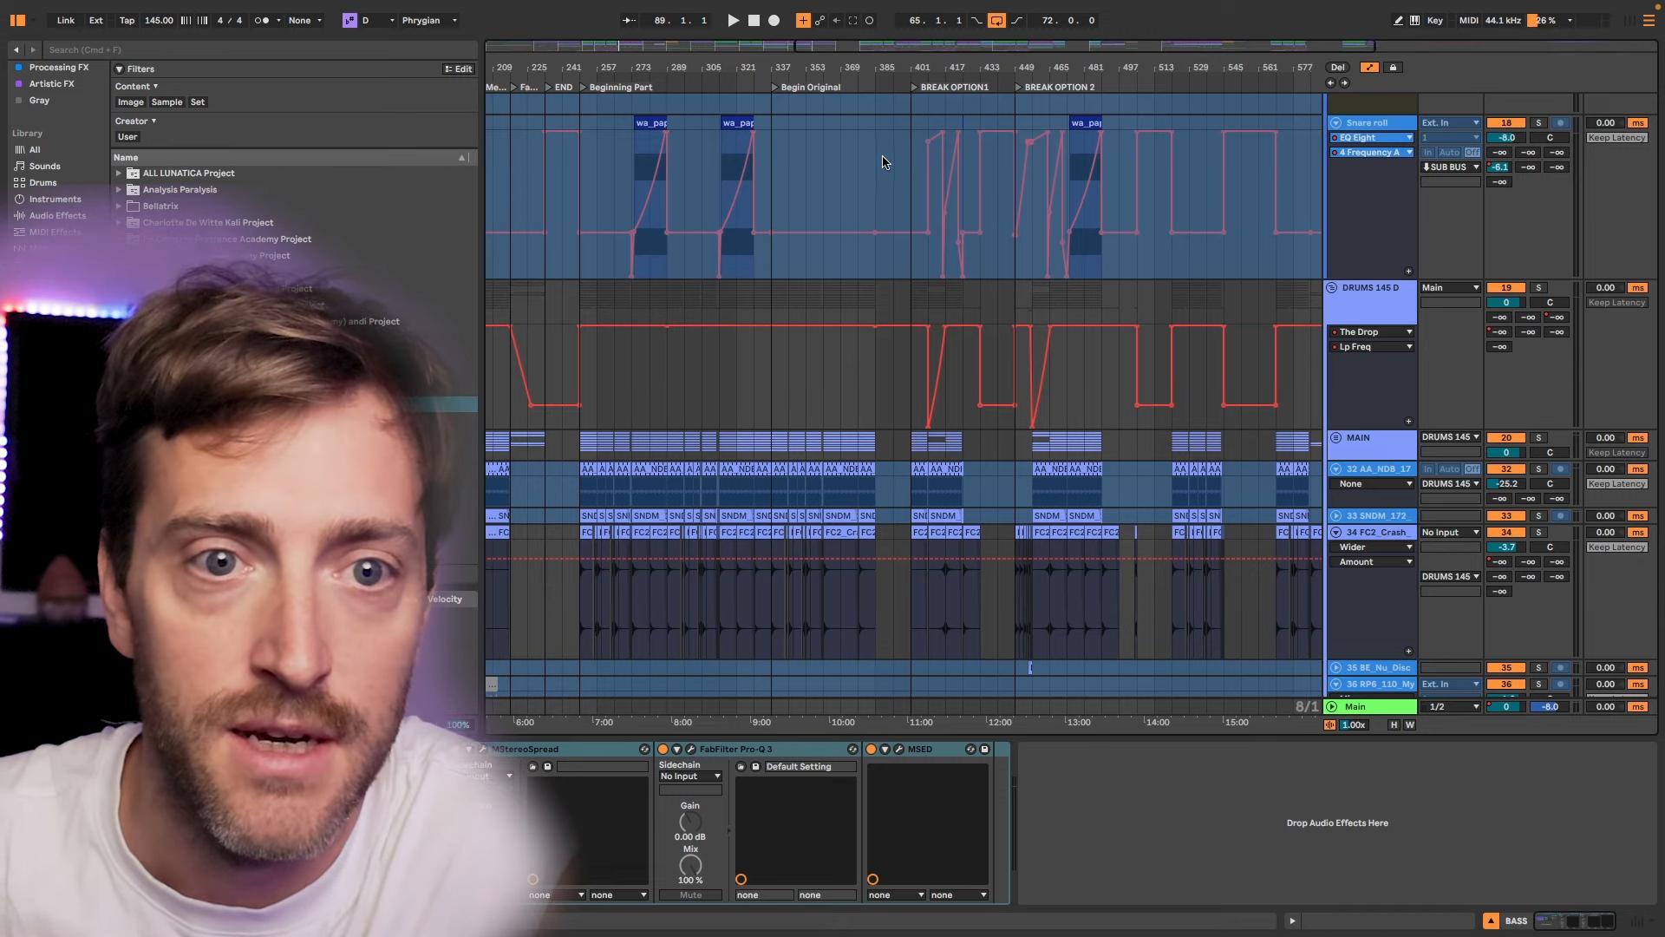